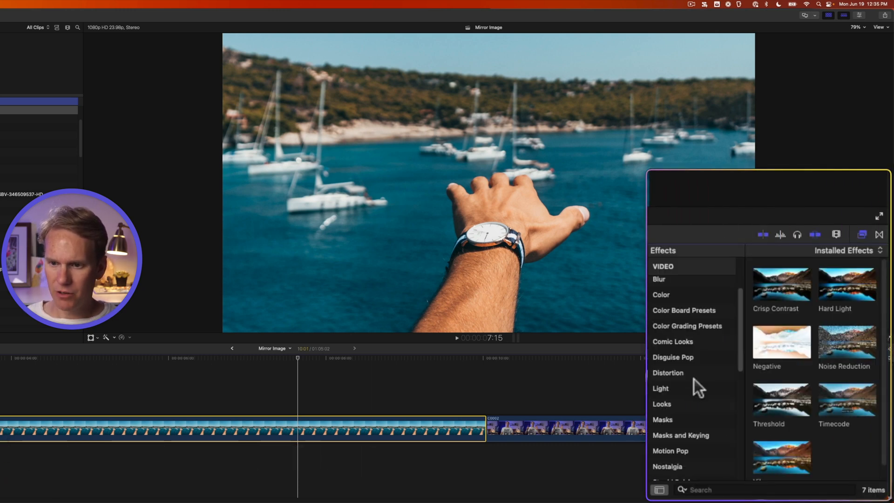
# - Show the Distortion category in the Effects browser
pyautogui.click(668, 372)
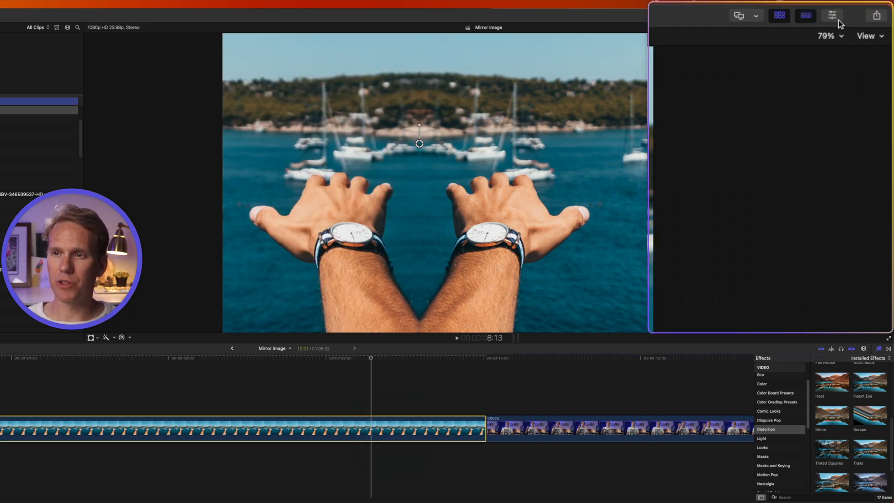
# - In the boat clip's Inspector, tilt the Mirror angle to 11° and reset it to 0°
pyautogui.click(832, 15)
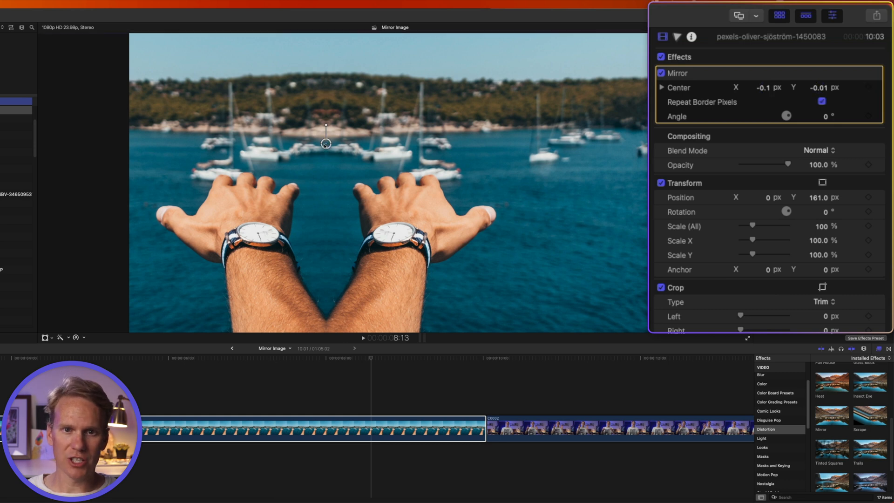
pyautogui.moveTo(325, 143); pyautogui.dragTo(493, 140)
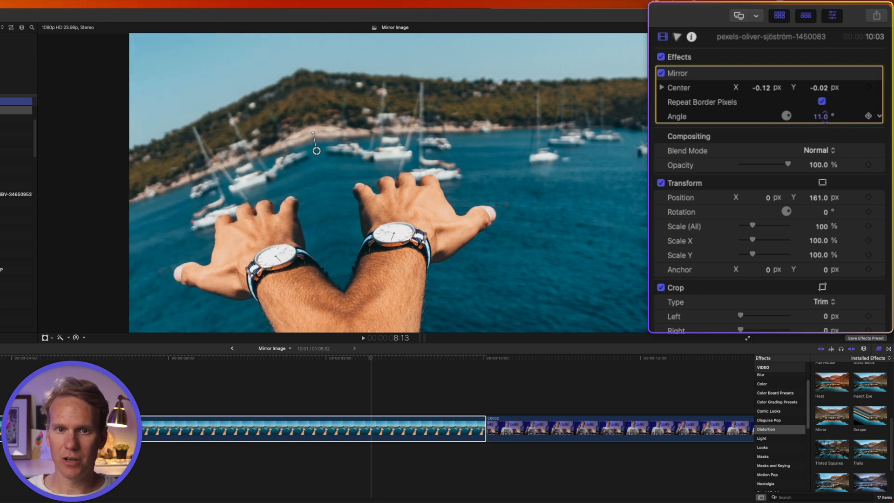
pyautogui.click(822, 117)
pyautogui.write('0')
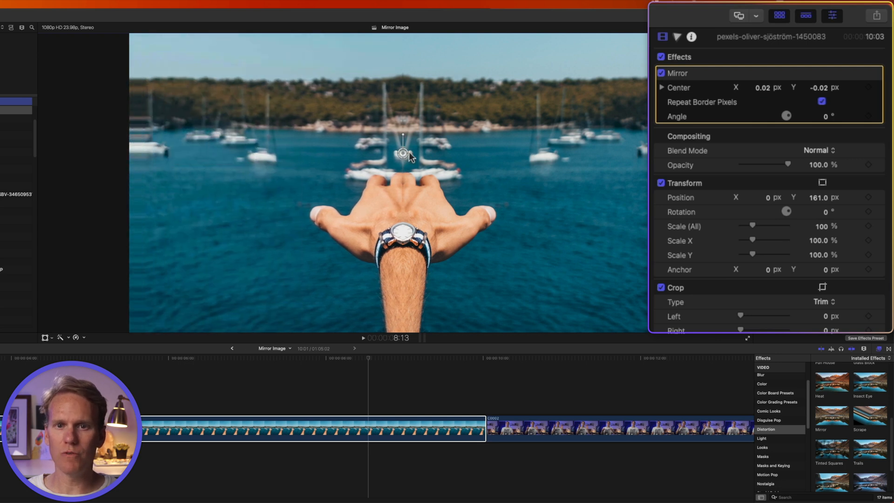
# - Shift the Mirror center right to Center X 0.2, then select the talking-head clip
pyautogui.moveTo(403, 152); pyautogui.dragTo(525, 149)
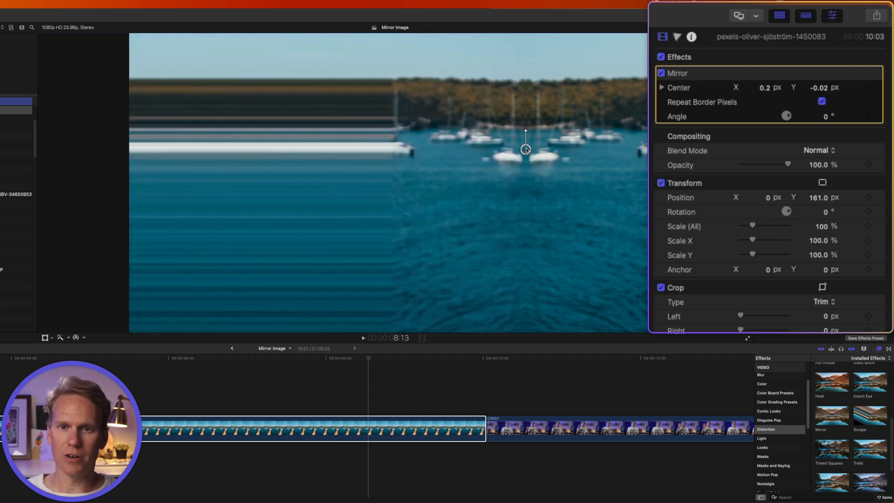
pyautogui.moveTo(384, 91)
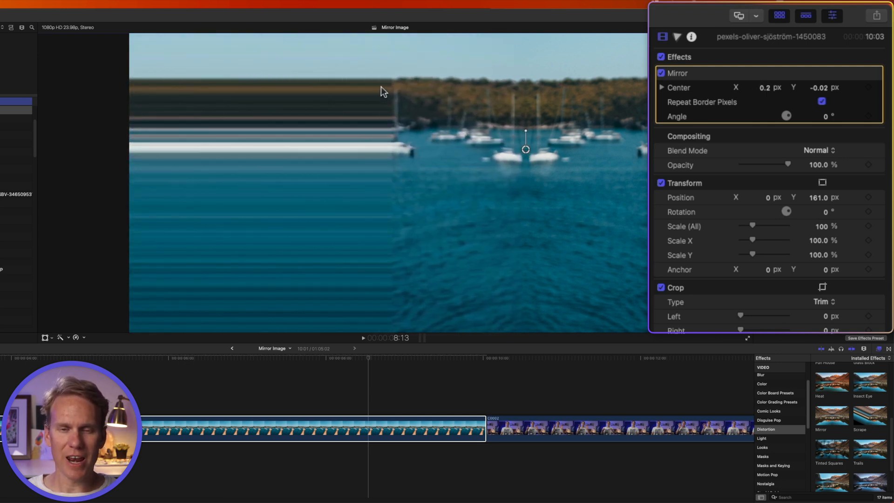
pyautogui.moveTo(368, 203)
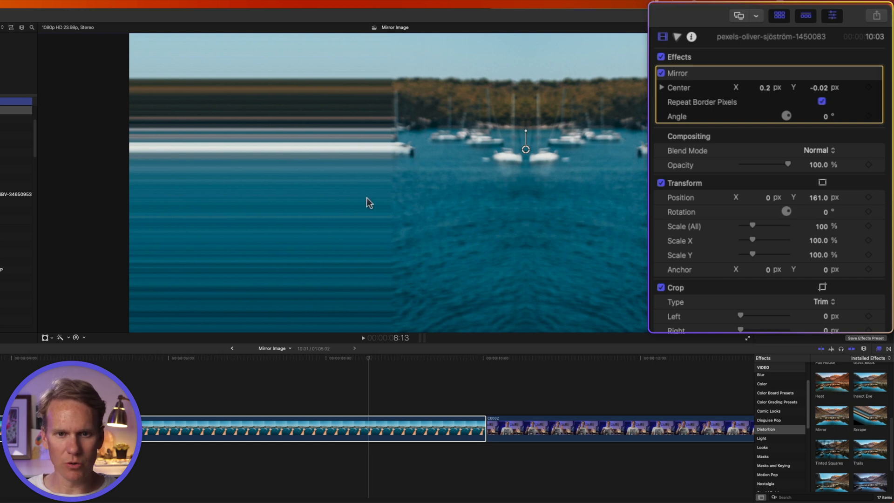
pyautogui.moveTo(341, 290)
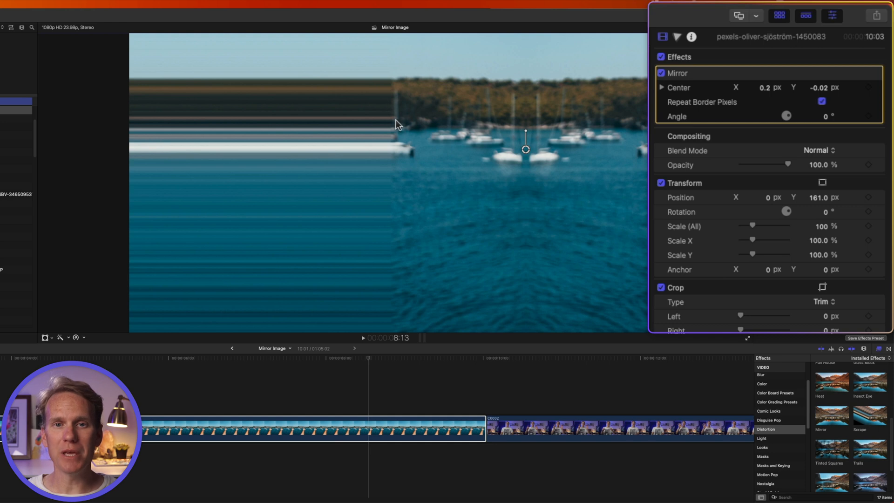
pyautogui.moveTo(389, 296)
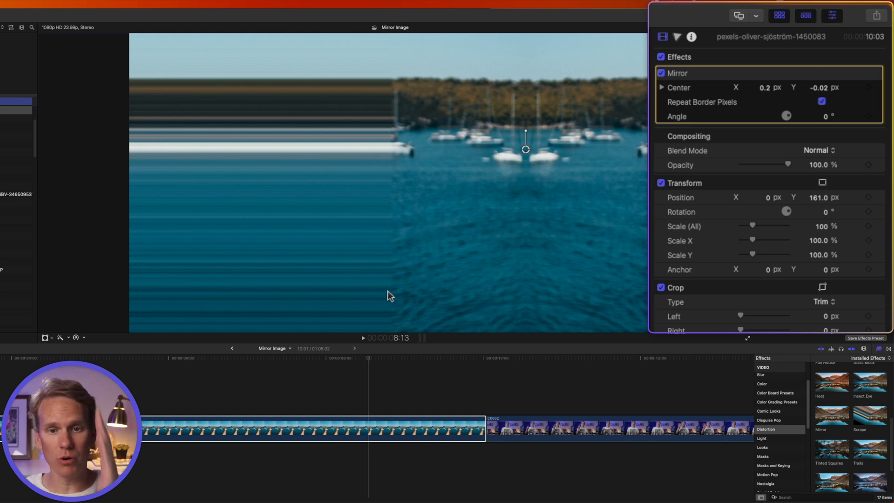
pyautogui.moveTo(313, 272)
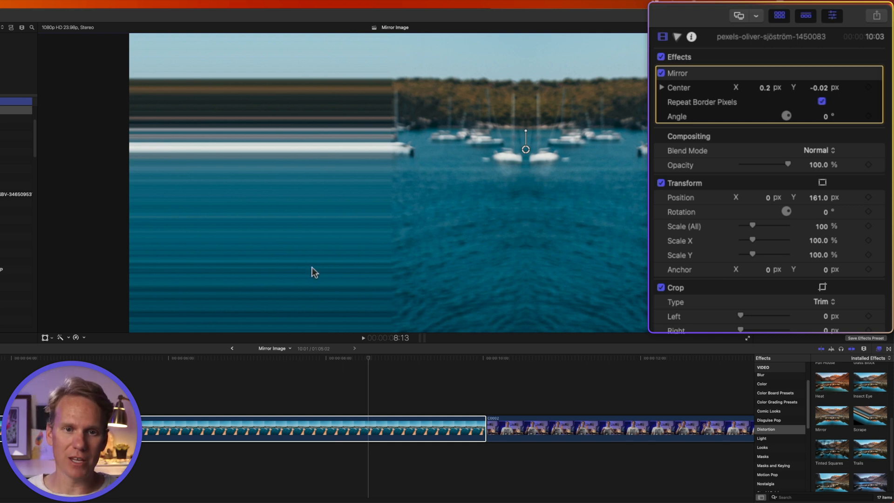
pyautogui.moveTo(251, 107)
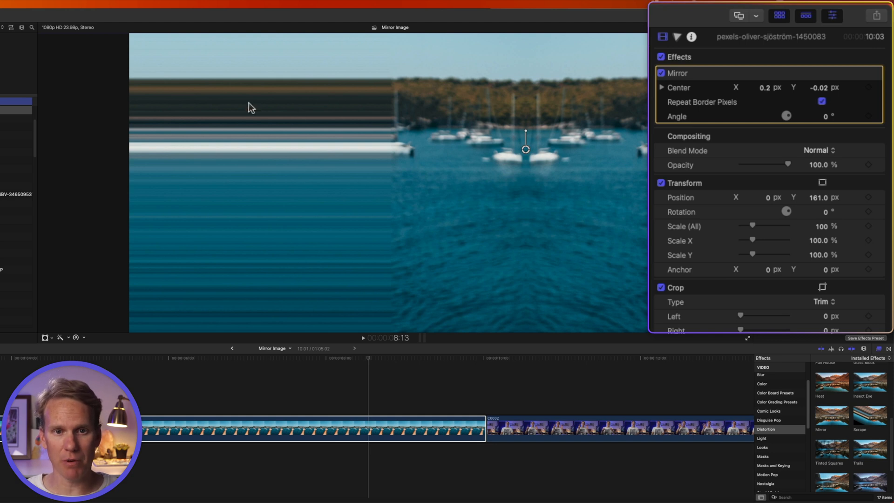
pyautogui.click(822, 101)
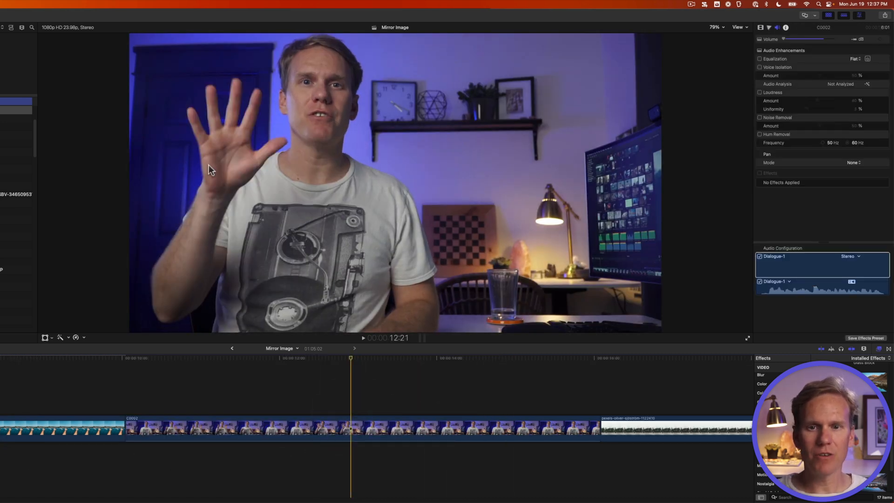
pyautogui.moveTo(333, 185)
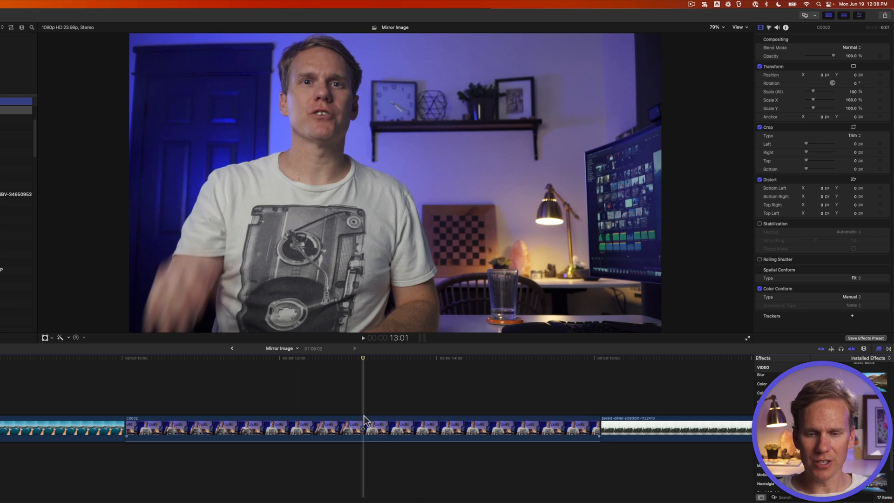
# - Duplicate the talking-head clip and set the flipped copy's Crop Right to 1920
pyautogui.click(363, 429)
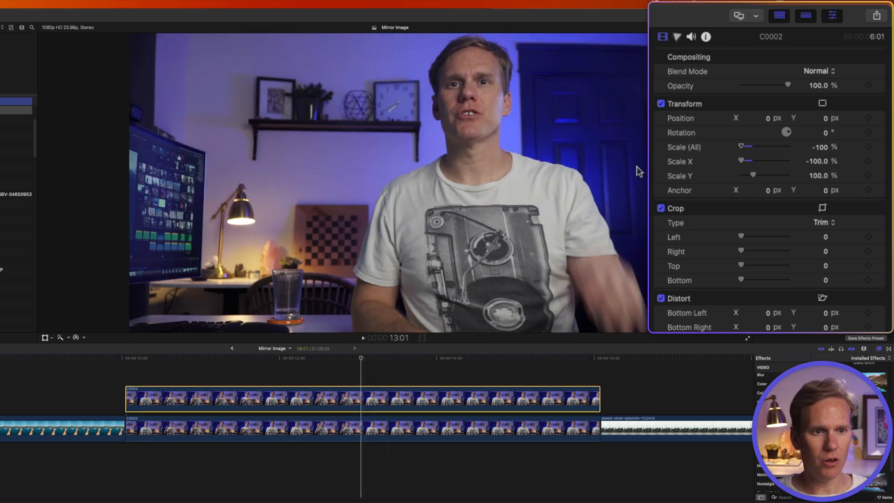
pyautogui.moveTo(742, 252)
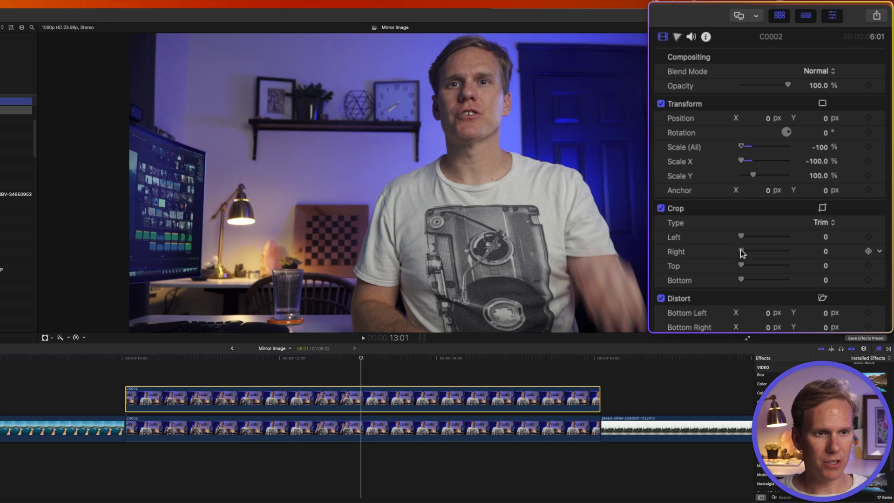
pyautogui.moveTo(741, 251); pyautogui.dragTo(758, 251)
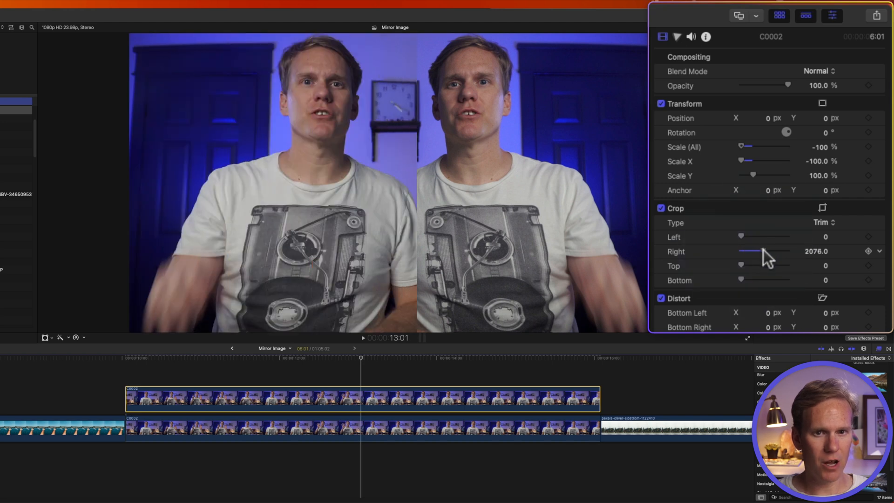
pyautogui.moveTo(764, 252); pyautogui.dragTo(755, 251)
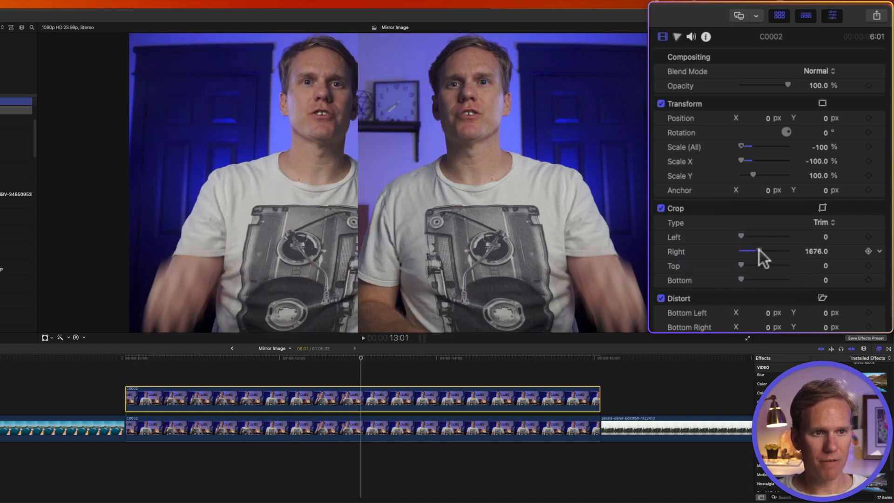
pyautogui.moveTo(759, 251); pyautogui.dragTo(754, 252)
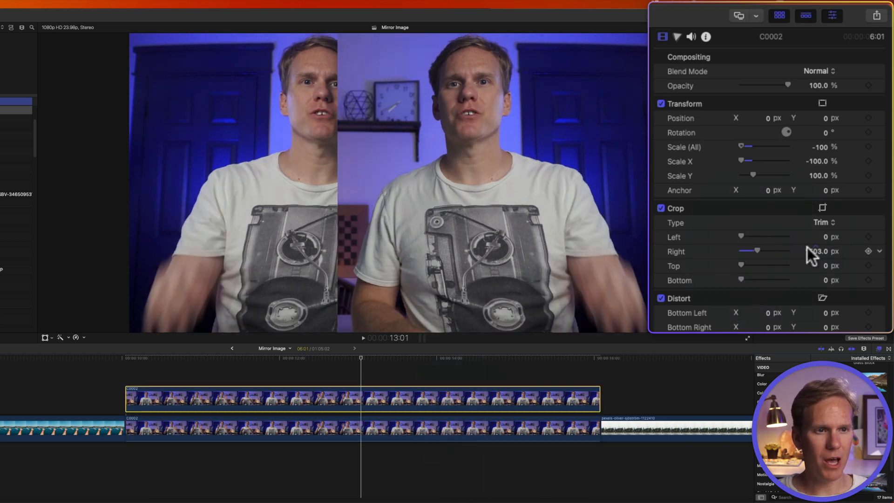
pyautogui.click(817, 252)
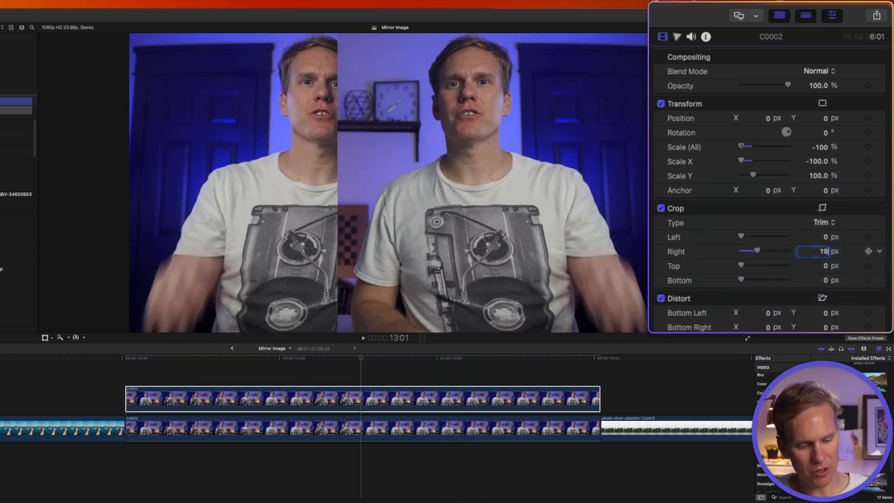
pyautogui.write('1920')
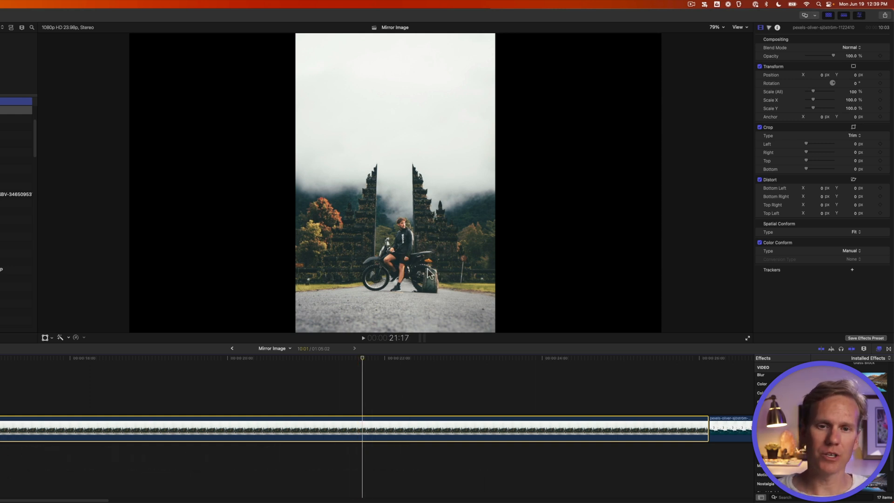
pyautogui.moveTo(672, 258)
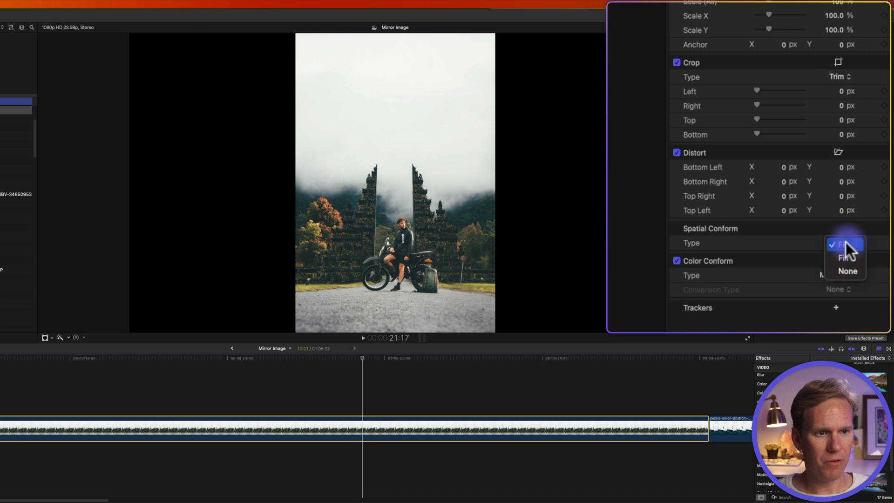
# - Set the motorbike photo's Spatial Conform Type to Fill and nudge its Position Y
pyautogui.click(846, 257)
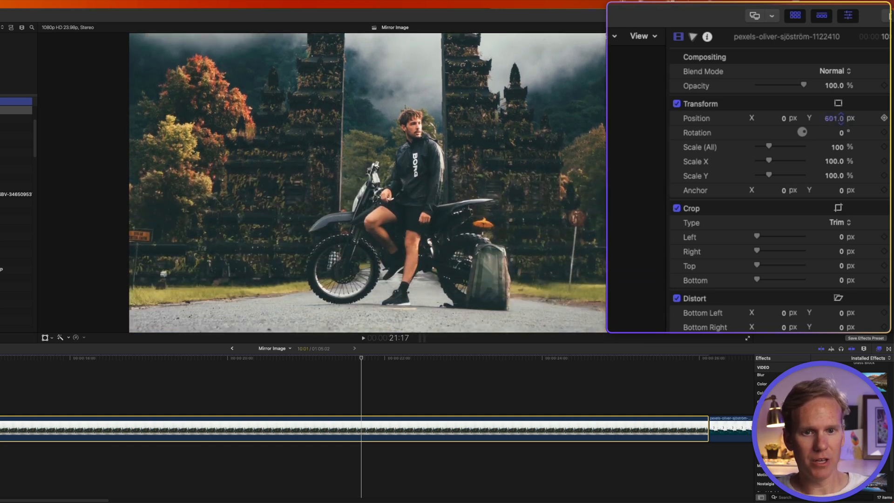
pyautogui.moveTo(835, 118); pyautogui.dragTo(834, 122)
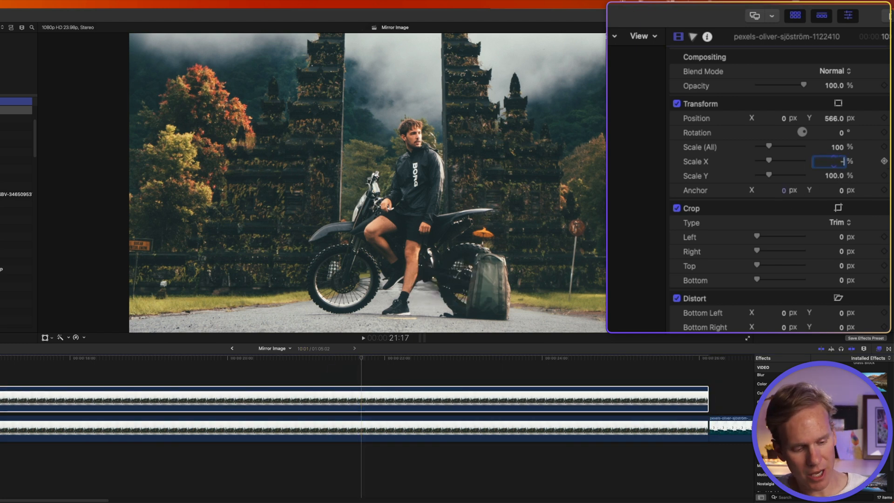
# - Enter -100 as Scale X to flip the upper motorbike photo copy
pyautogui.write('-100.0')
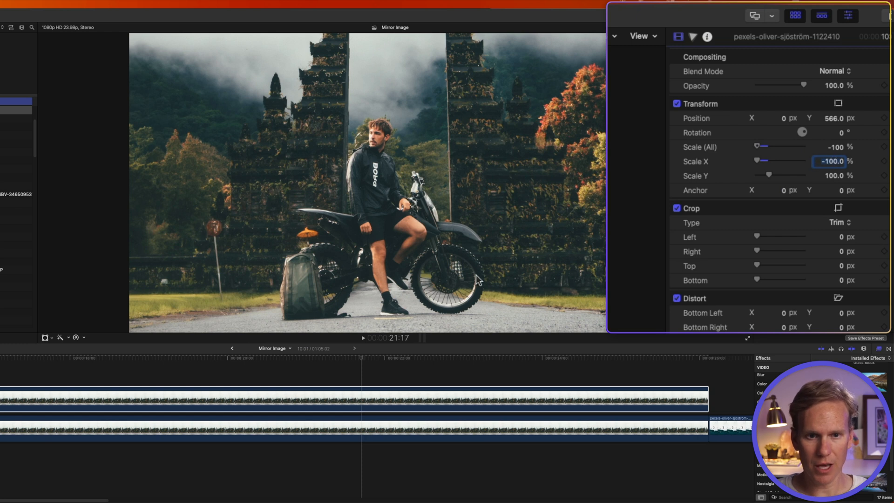
pyautogui.moveTo(478, 164)
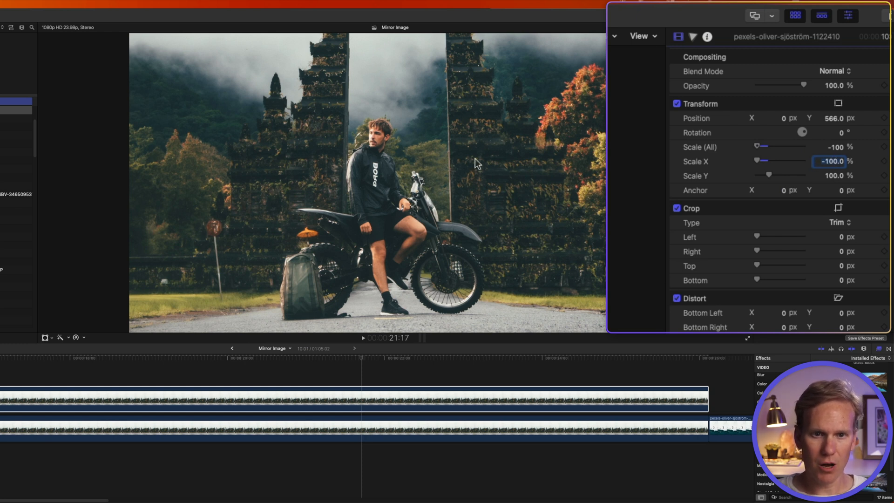
pyautogui.moveTo(494, 323)
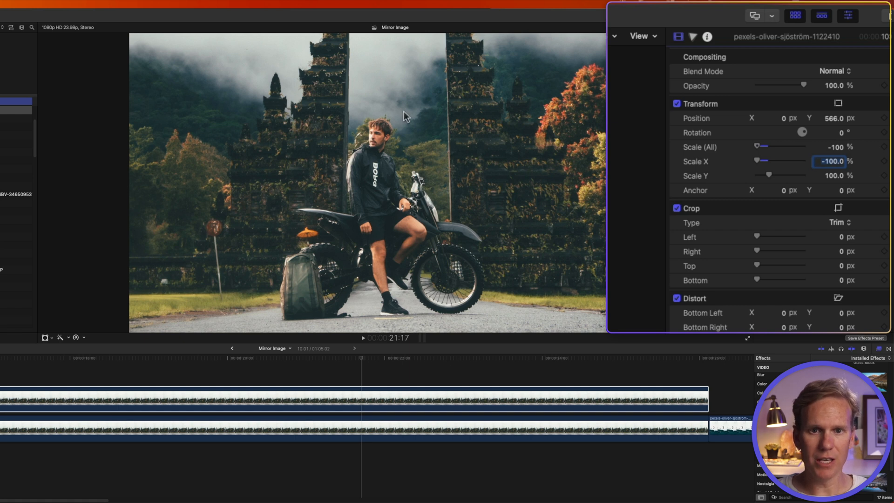
# - Show transform guides and crop away the left side of the flipped motorbike copy
pyautogui.click(641, 35)
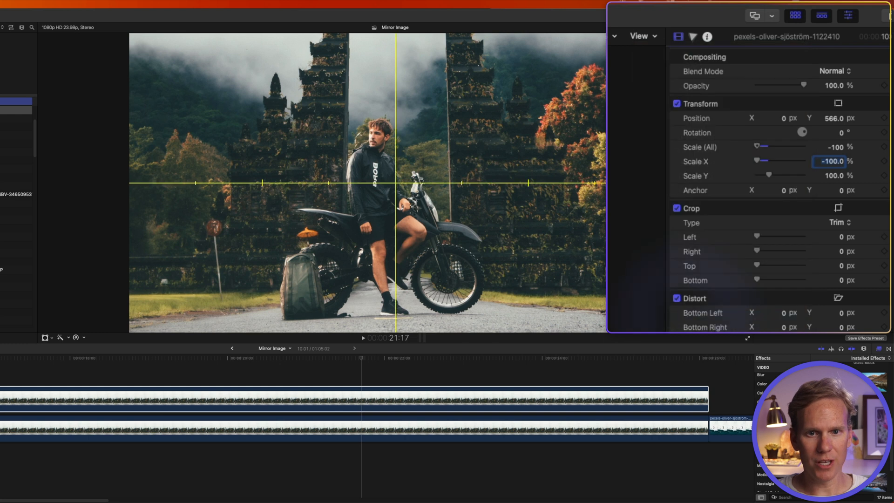
pyautogui.moveTo(396, 49)
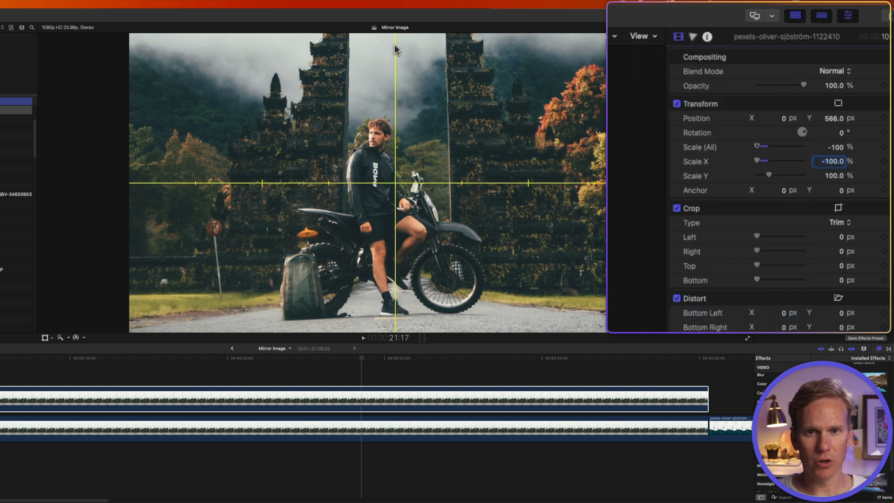
pyautogui.moveTo(410, 397)
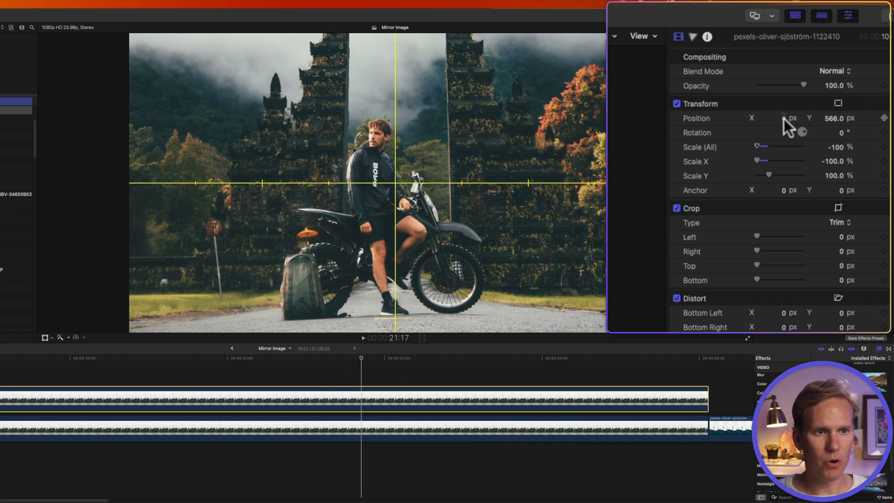
pyautogui.click(773, 118)
pyautogui.write('-340')
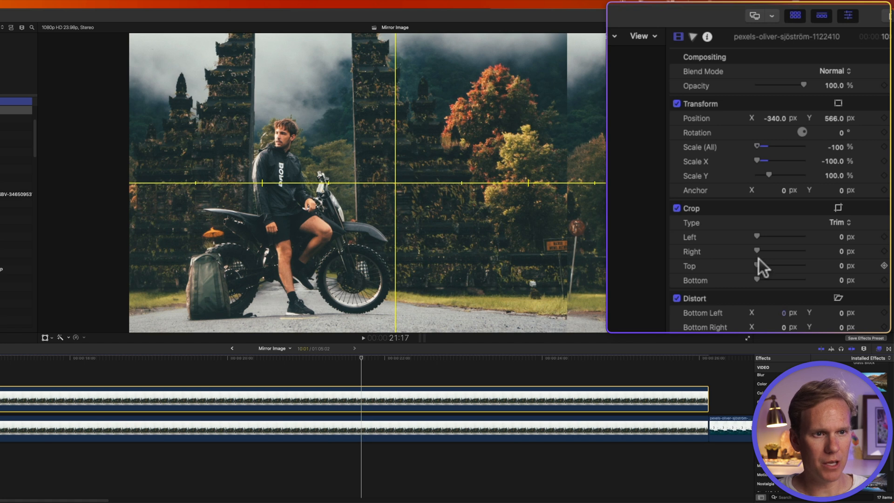
pyautogui.moveTo(757, 237); pyautogui.dragTo(765, 236)
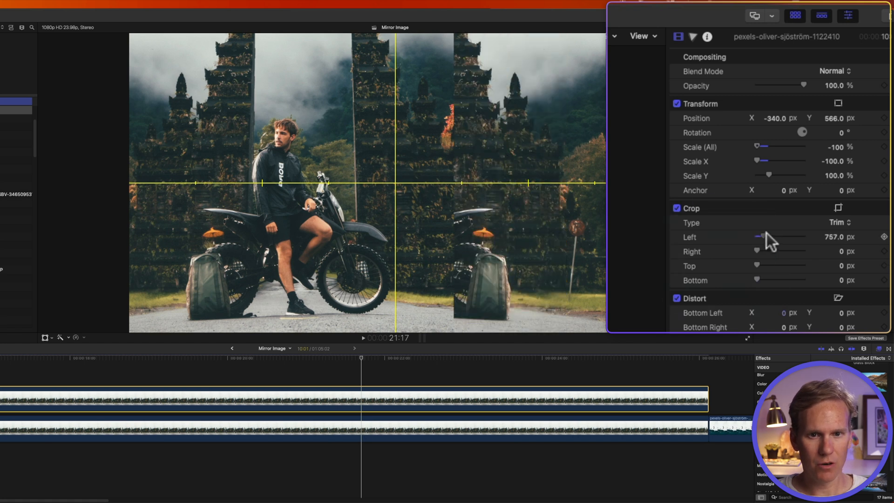
pyautogui.moveTo(758, 236); pyautogui.dragTo(770, 237)
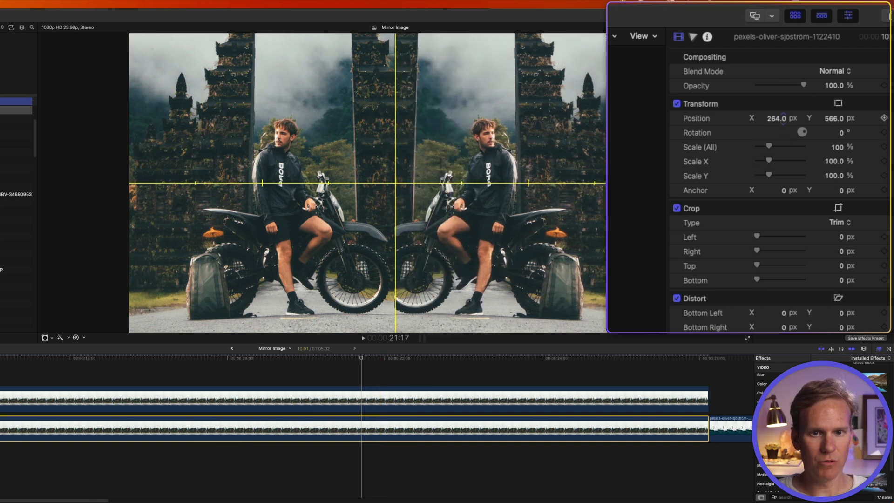
# - Set the other copy's Position X to 34 so the riders meet at the mirror line
pyautogui.moveTo(775, 118); pyautogui.dragTo(784, 118)
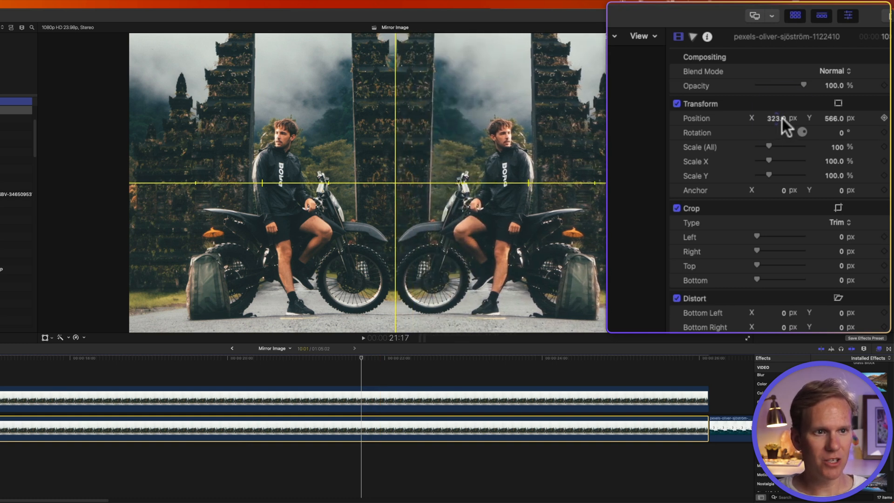
pyautogui.click(775, 118)
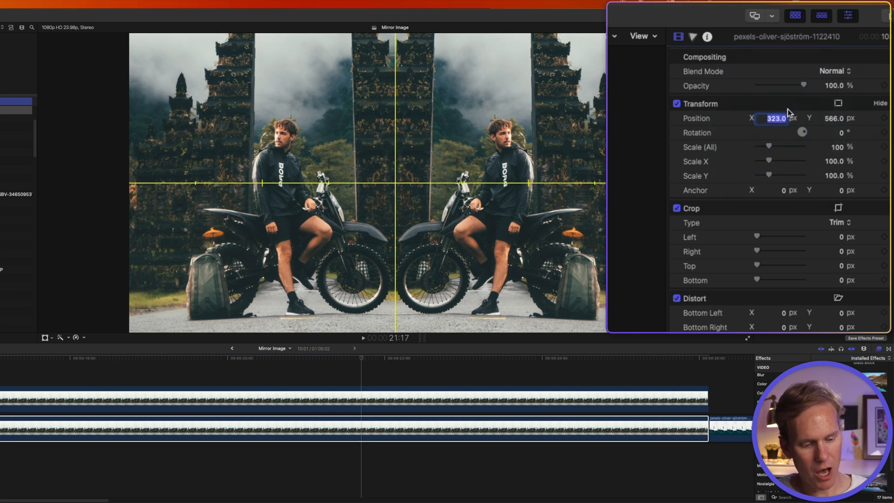
pyautogui.write('34')
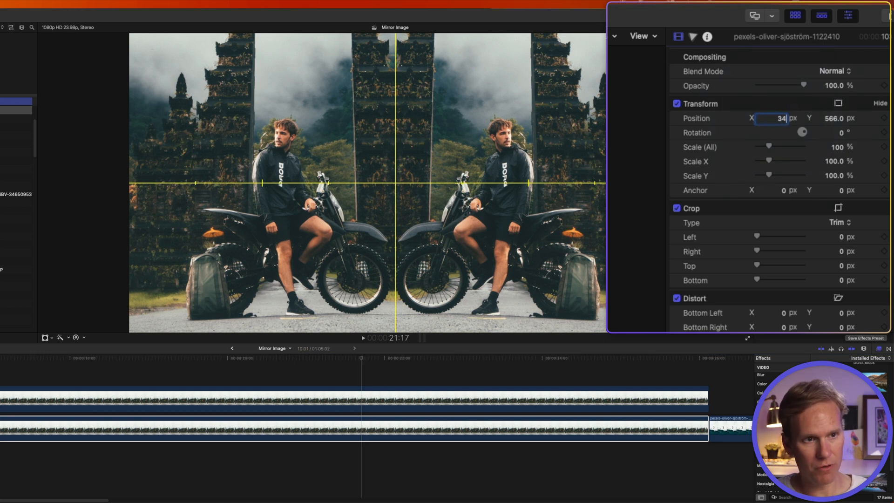
pyautogui.click(640, 36)
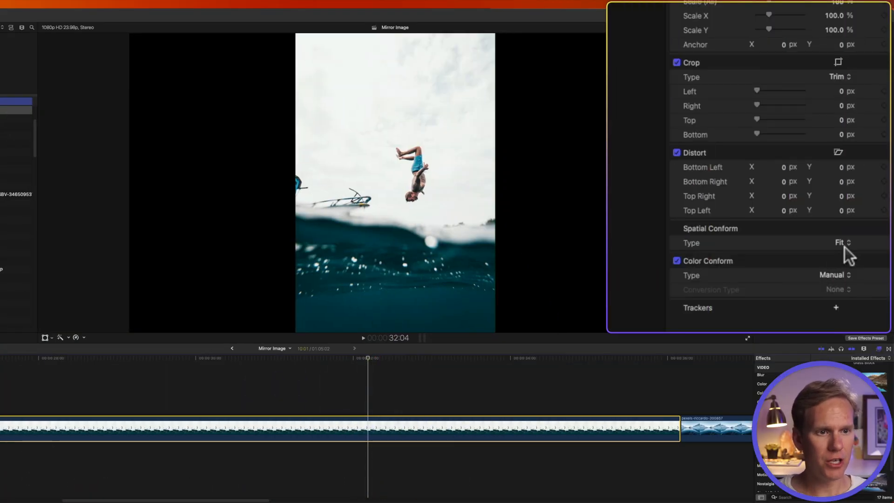
# - Flip the diving copy with Scale Y -100, shift it down, and crop its bottom
pyautogui.click(841, 243)
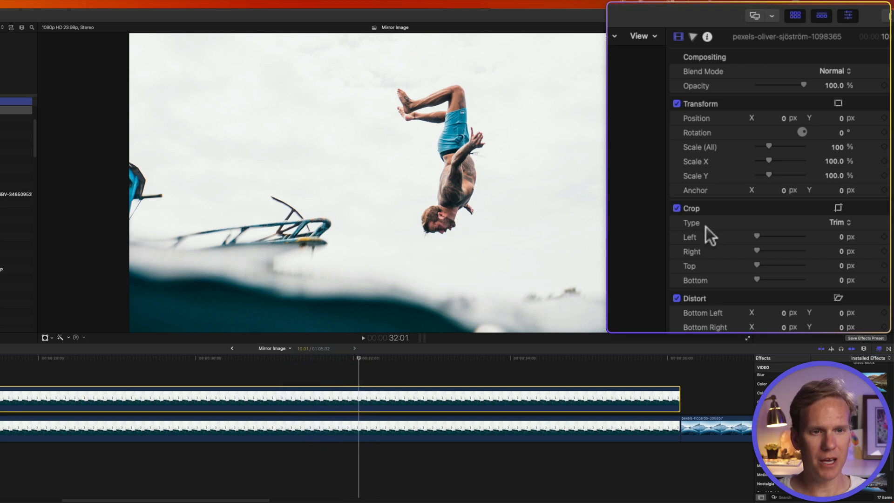
pyautogui.moveTo(836, 182)
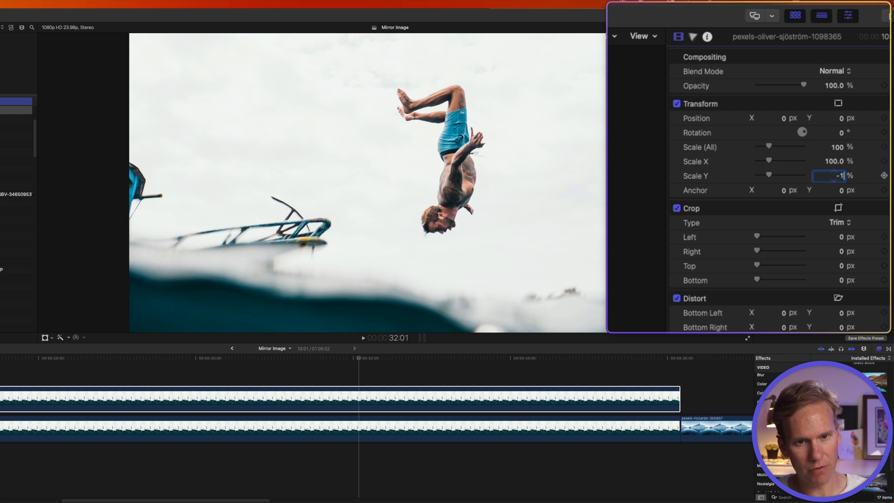
pyautogui.write('-100.0')
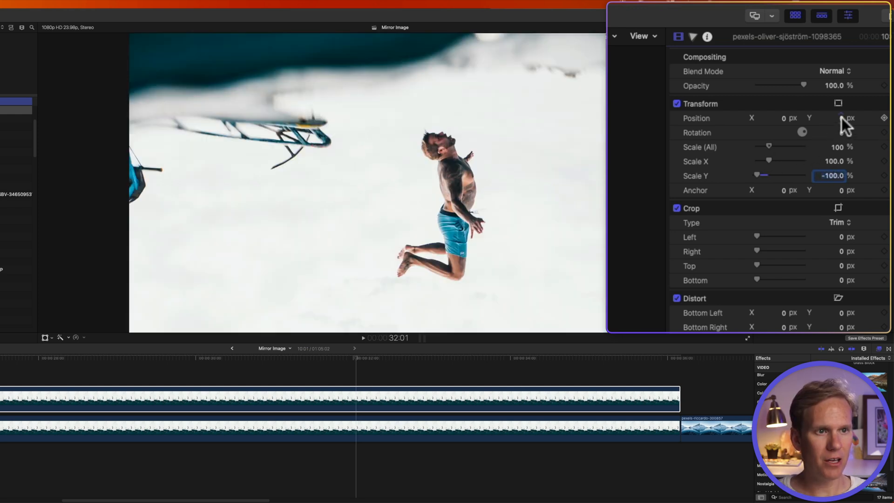
pyautogui.moveTo(833, 118); pyautogui.dragTo(833, 120)
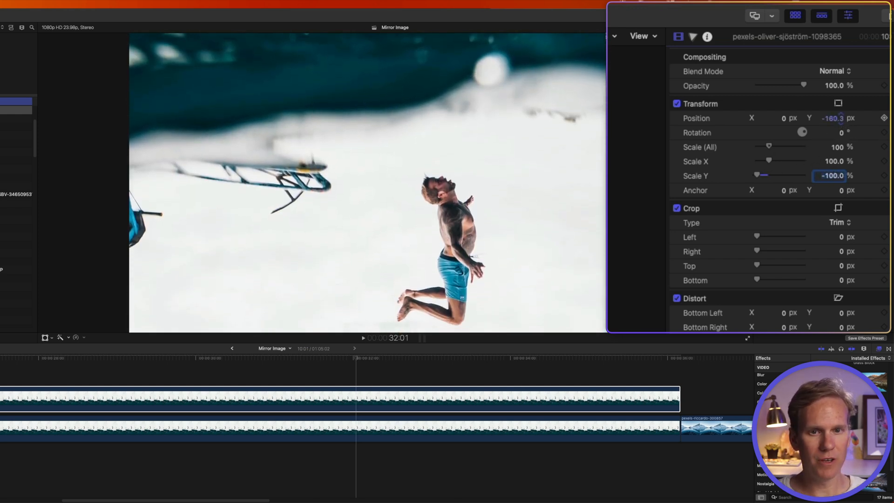
pyautogui.moveTo(832, 118); pyautogui.dragTo(838, 118)
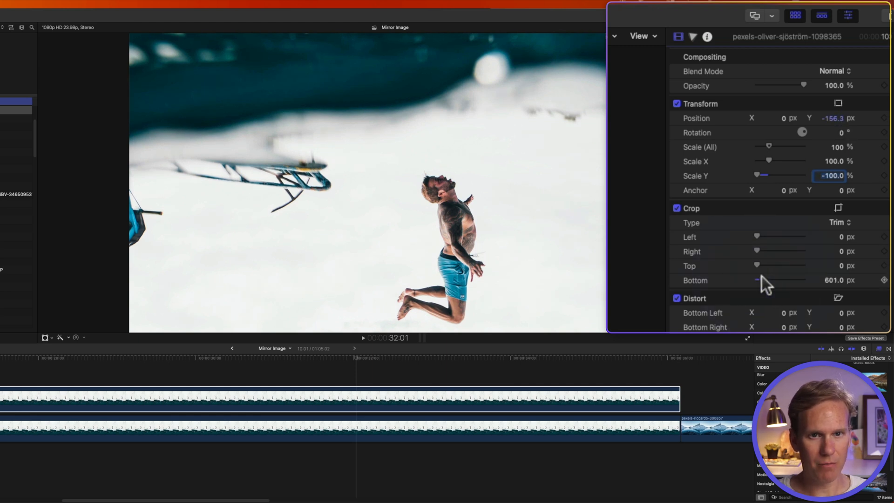
pyautogui.moveTo(756, 280); pyautogui.dragTo(774, 280)
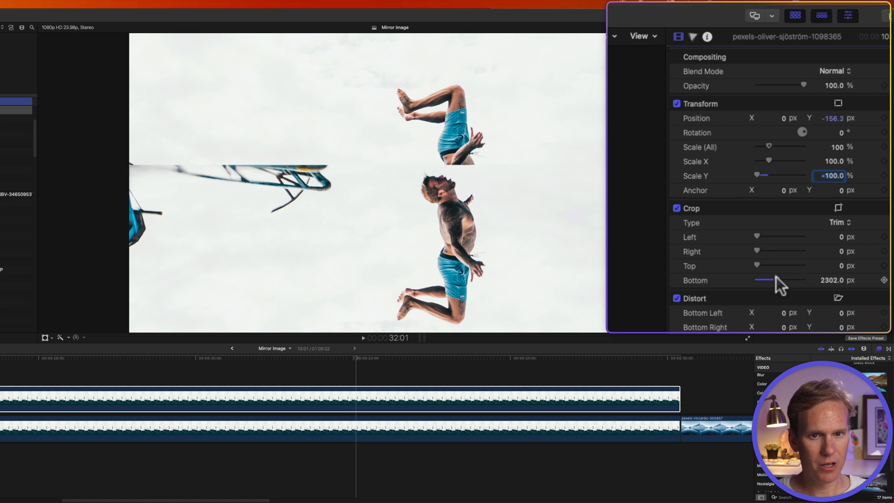
pyautogui.moveTo(781, 280); pyautogui.dragTo(778, 280)
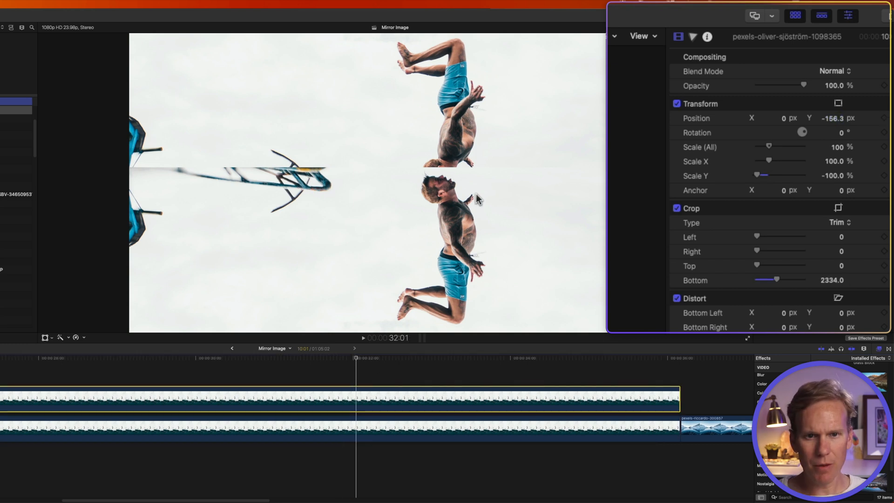
pyautogui.moveTo(444, 180)
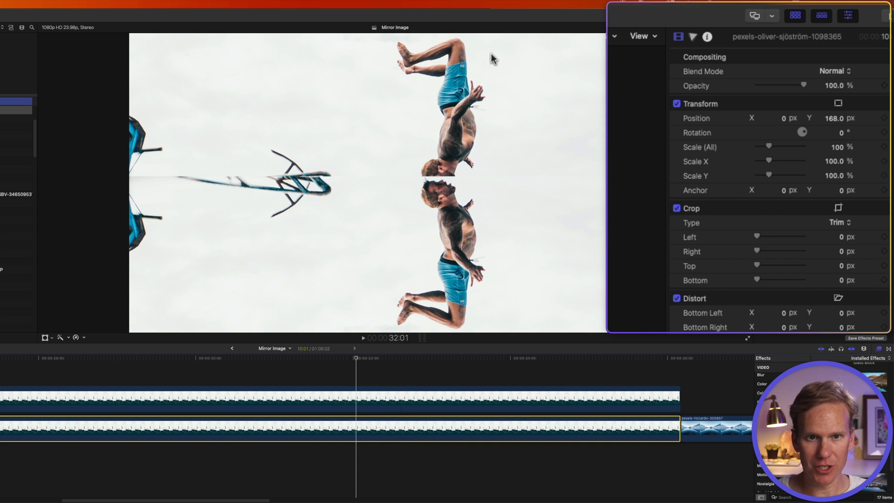
pyautogui.moveTo(312, 133)
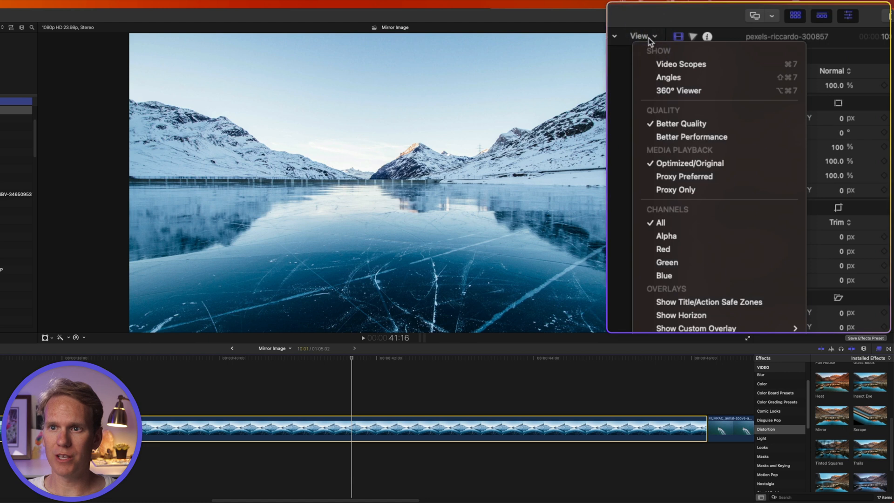
pyautogui.moveTo(691, 315)
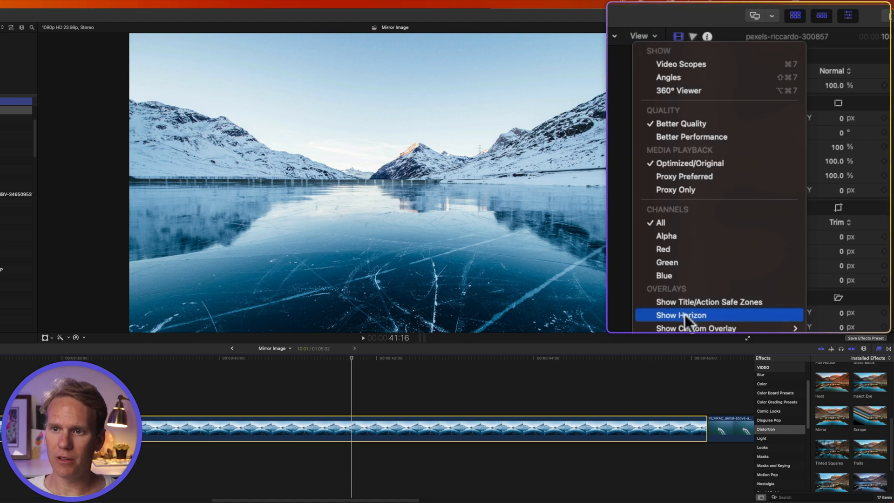
# - Turn on Show Horizon, list the Tiling effects, and apply Kaleidoscope to the lake image
pyautogui.click(681, 315)
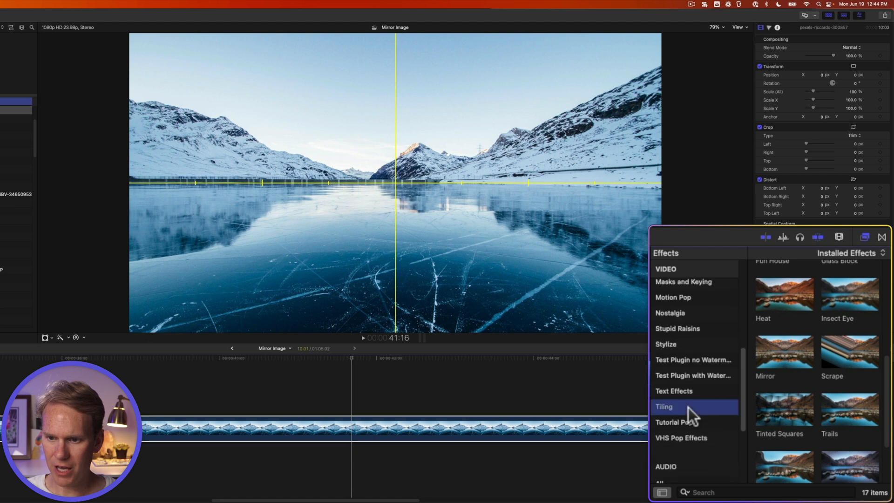
pyautogui.click(663, 406)
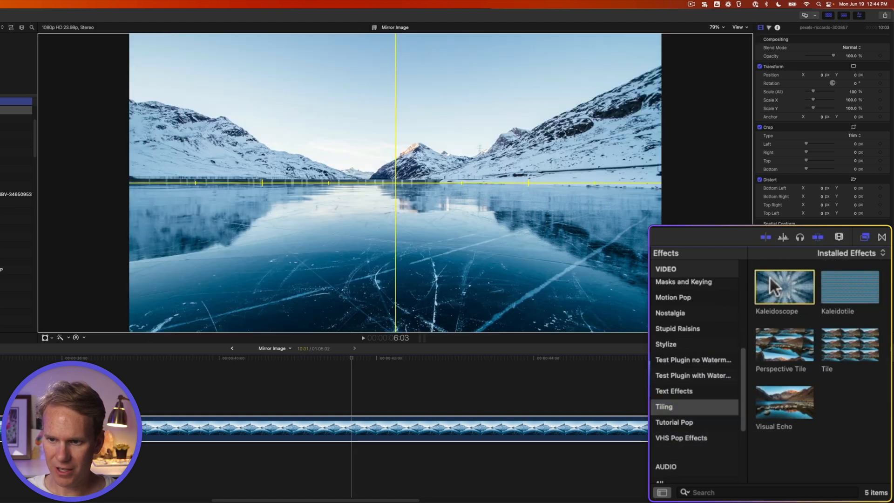
pyautogui.doubleClick(784, 287)
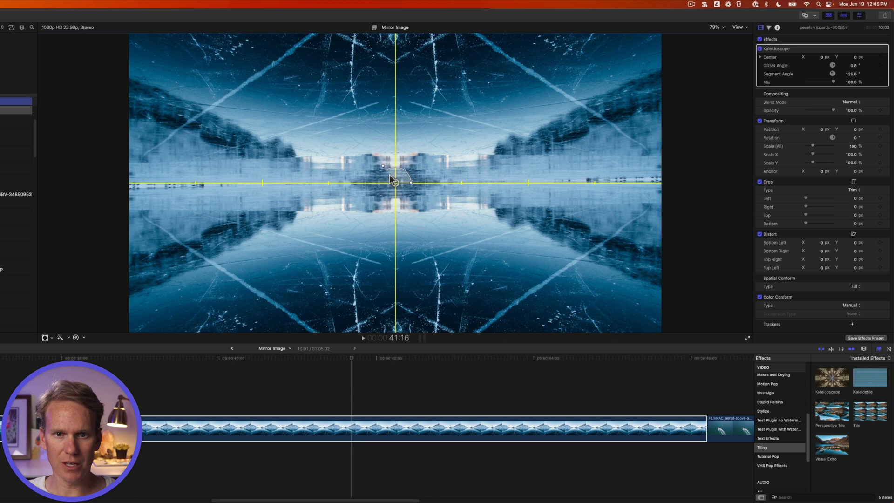
# - Widen the Kaleidoscope segment angle and move its center up over the mountains and sky
pyautogui.moveTo(397, 165); pyautogui.dragTo(395, 182)
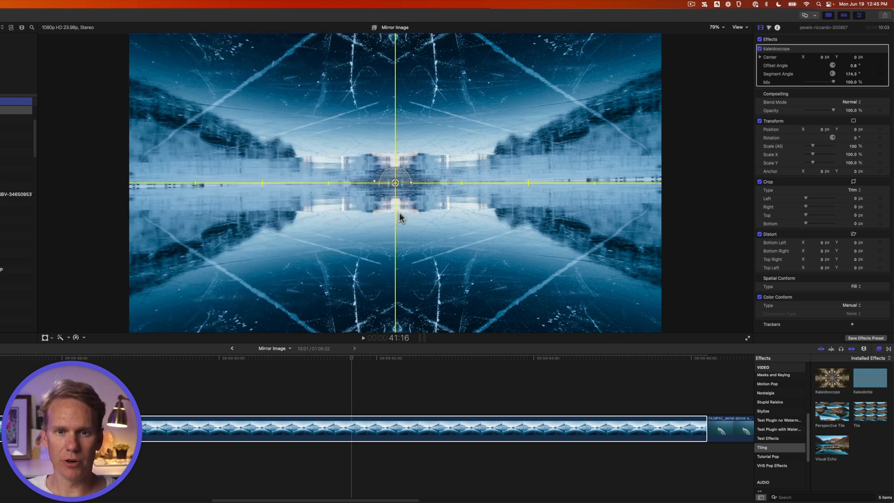
pyautogui.moveTo(643, 217)
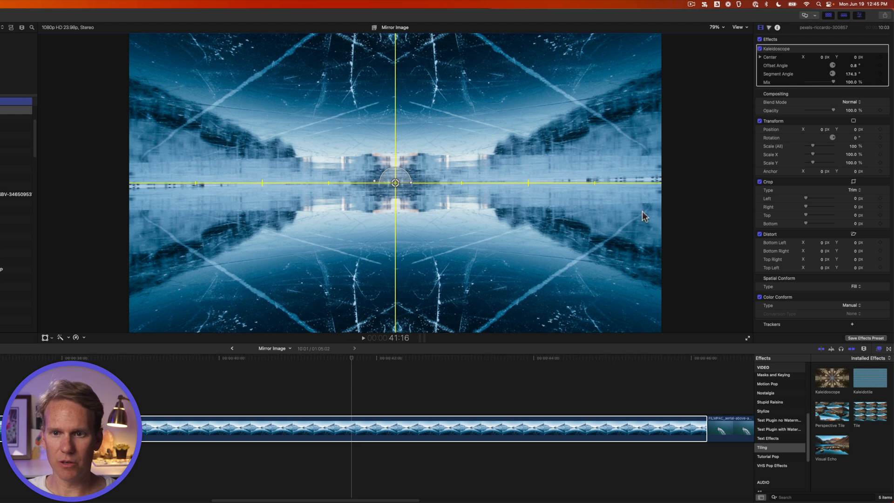
pyautogui.moveTo(225, 291)
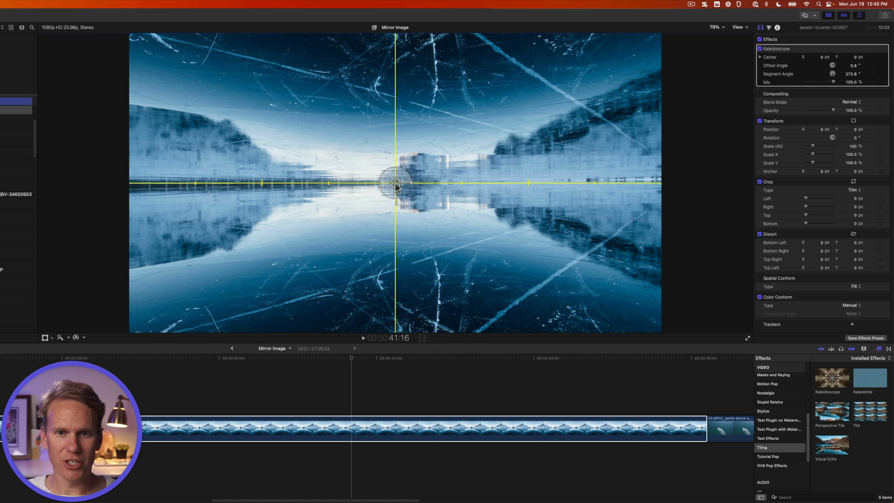
pyautogui.moveTo(394, 184); pyautogui.dragTo(331, 139)
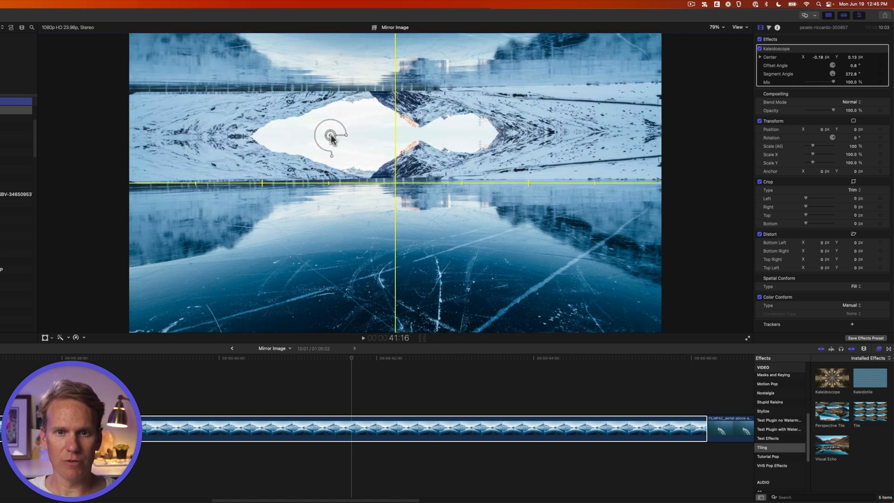
pyautogui.moveTo(330, 135); pyautogui.dragTo(369, 150)
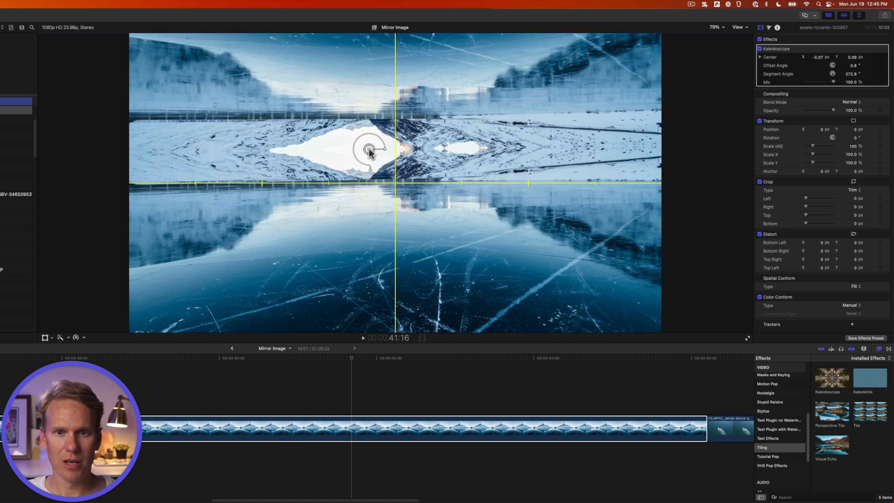
pyautogui.moveTo(367, 150); pyautogui.dragTo(368, 125)
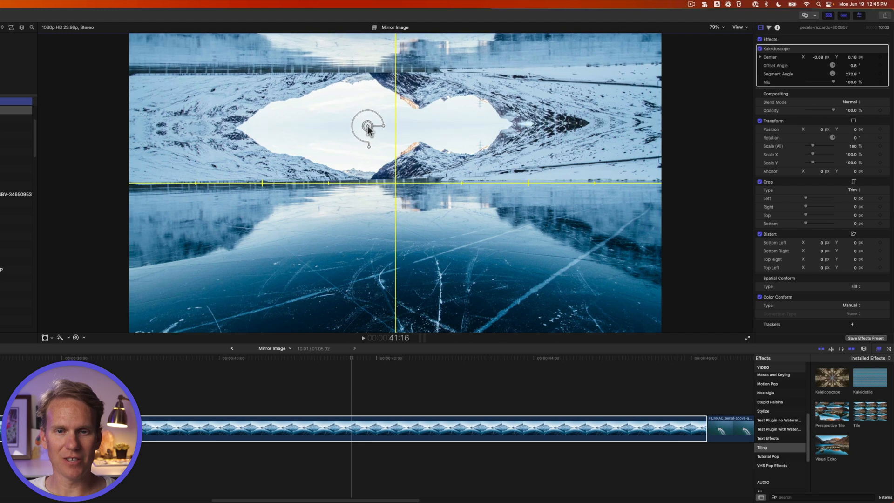
pyautogui.click(370, 428)
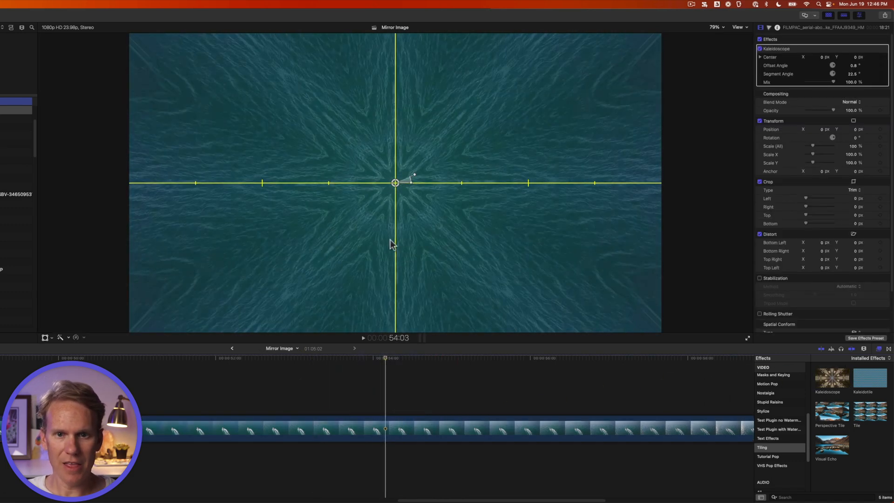
# - Widen the Kaleidoscope segment angle and shift its centre left to reveal four boats
pyautogui.moveTo(413, 175); pyautogui.dragTo(388, 165)
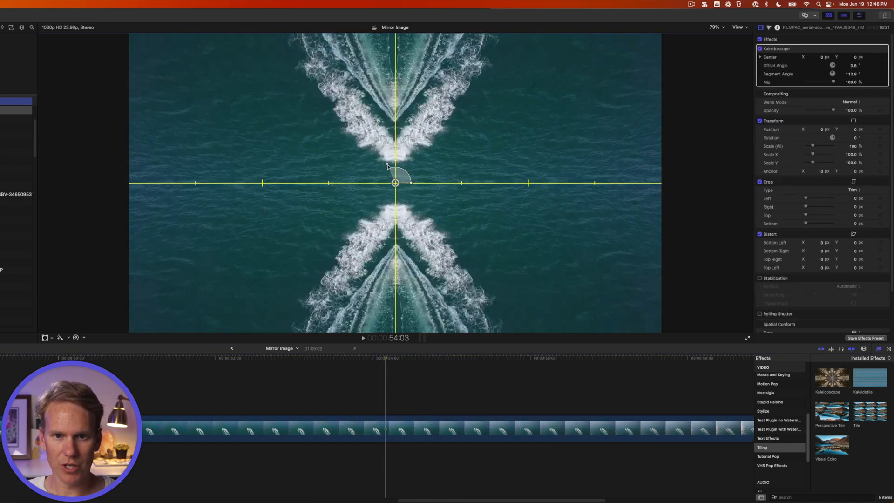
pyautogui.moveTo(389, 165); pyautogui.dragTo(405, 175)
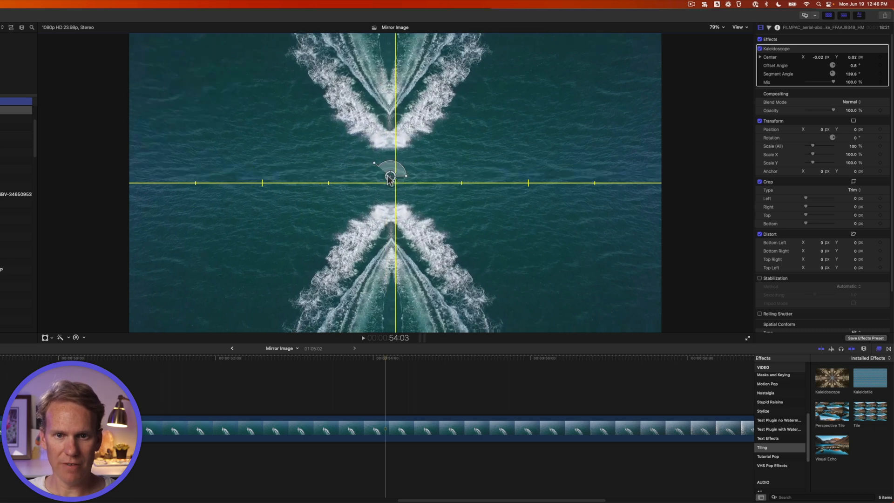
pyautogui.moveTo(391, 174); pyautogui.dragTo(295, 142)
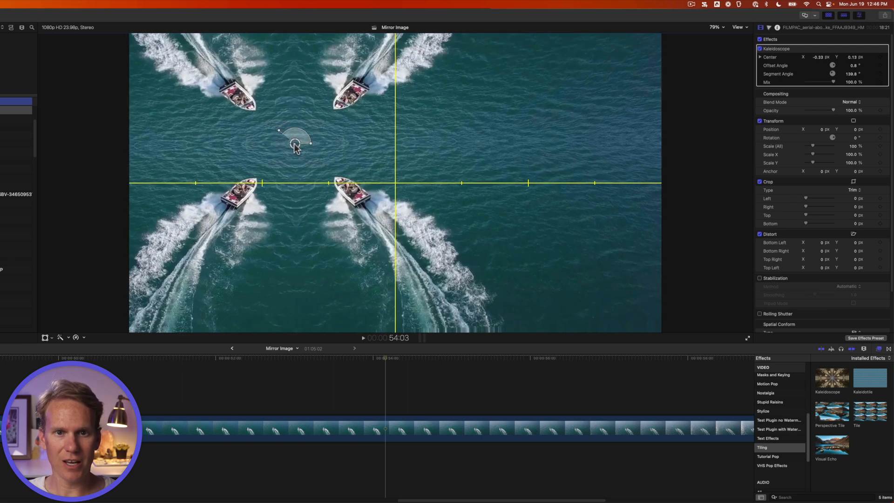